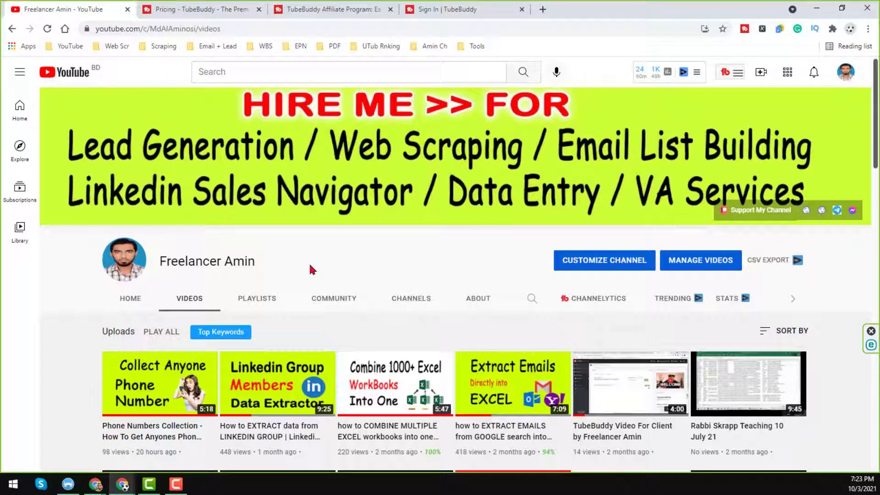
Step: Bring up the TubeBuddy pricing page and scroll through the Pro, Star and Legend plan cards
{"action": "scroll", "scroll_direction": "down", "scroll_amount": 3}
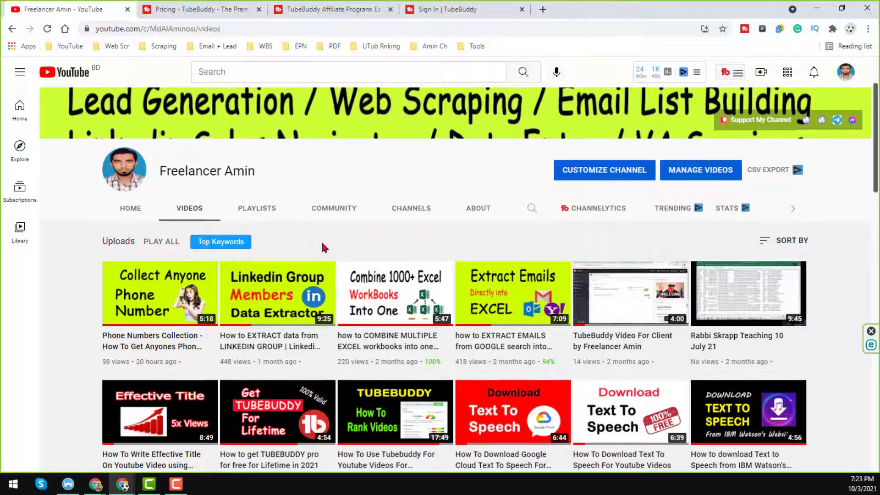
{"action": "scroll", "scroll_direction": "down", "scroll_amount": 3}
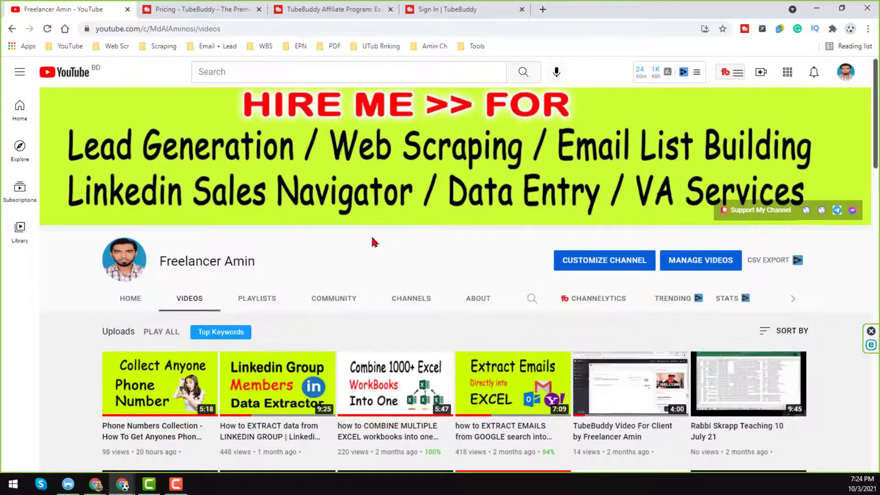
{"action": "scroll", "scroll_direction": "down", "scroll_amount": 3}
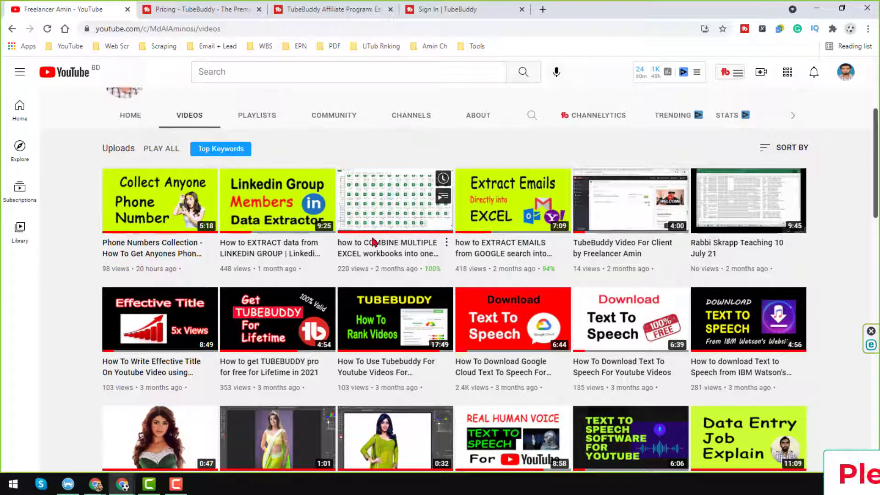
{"action": "scroll", "scroll_direction": "down", "scroll_amount": 3}
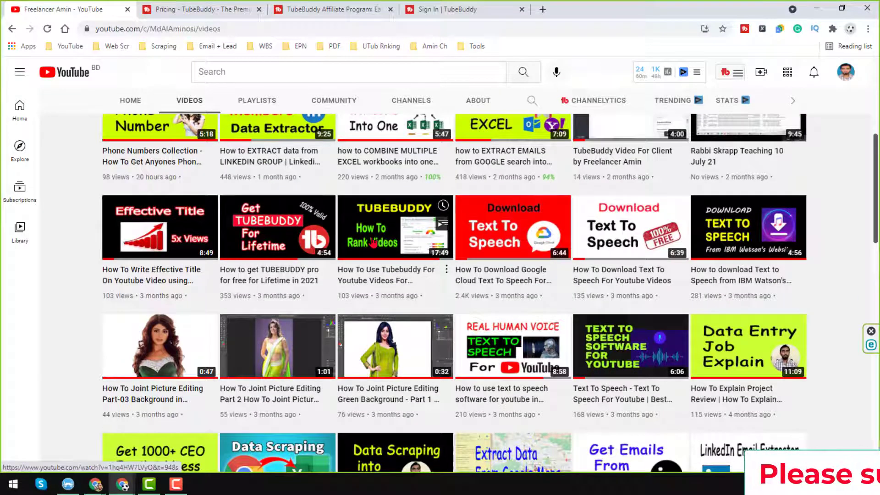
{"action": "scroll", "scroll_direction": "down", "scroll_amount": 3}
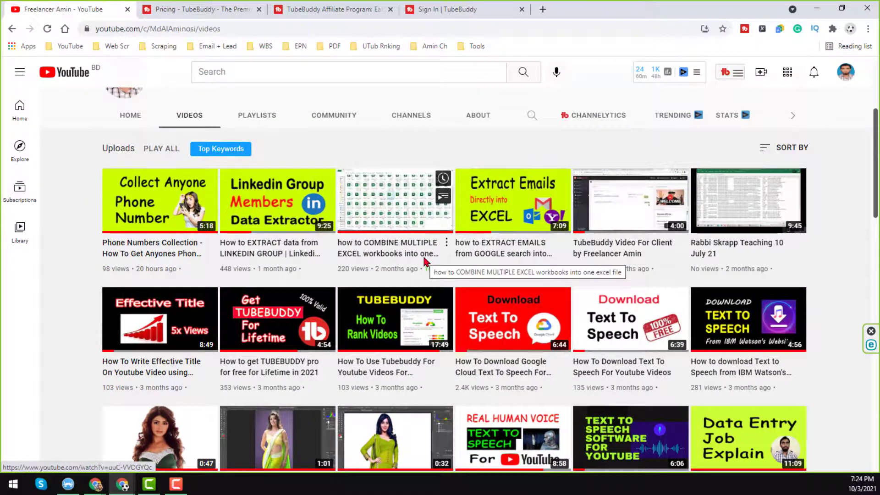
{"action": "left_click", "coordinate": [199, 9]}
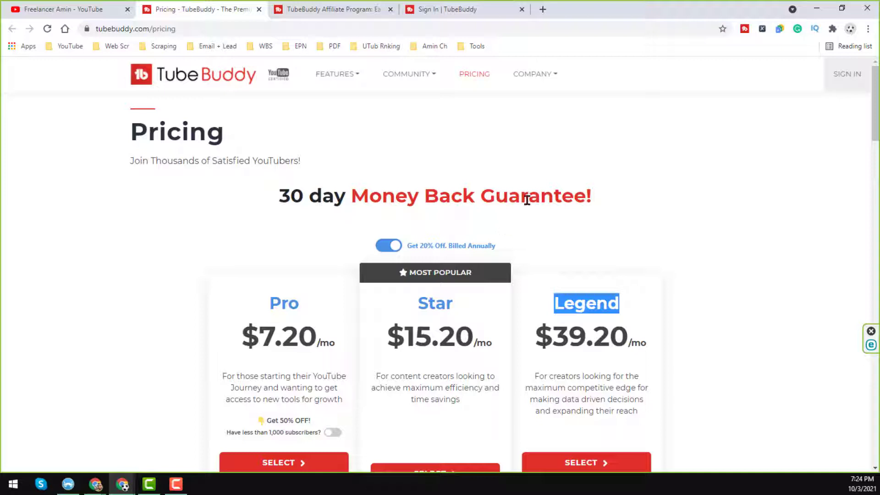
{"action": "scroll", "scroll_direction": "down", "scroll_amount": 3}
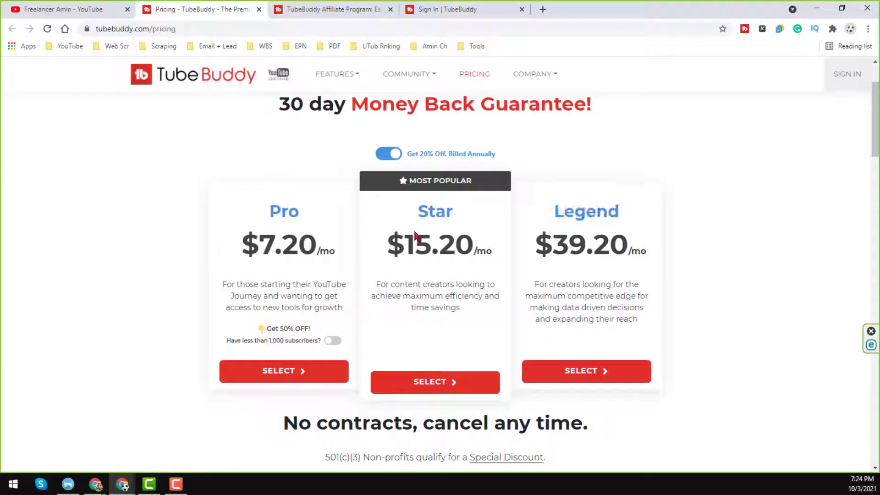
{"action": "mouse_move", "coordinate": [580, 218]}
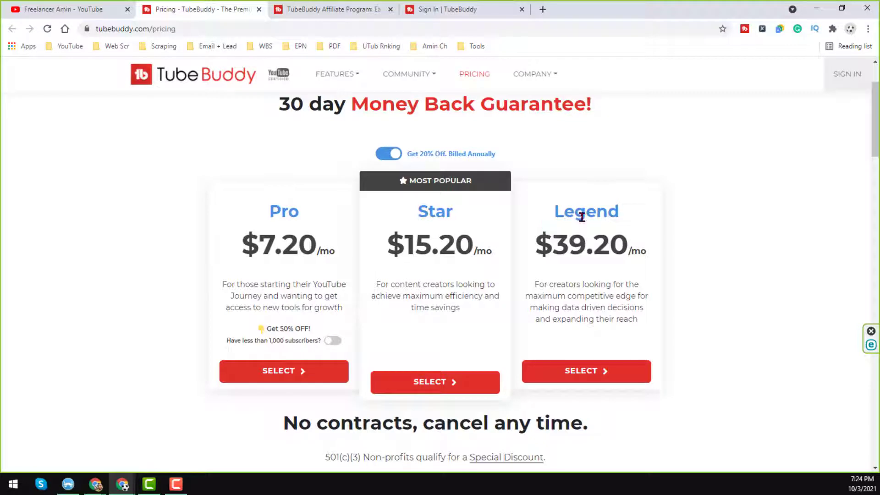
{"action": "mouse_move", "coordinate": [640, 259]}
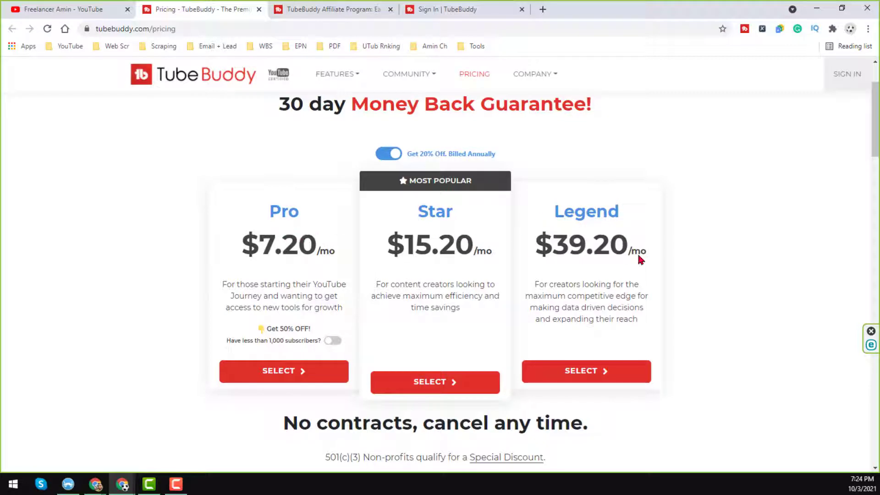
{"action": "scroll", "scroll_direction": "down", "scroll_amount": 3}
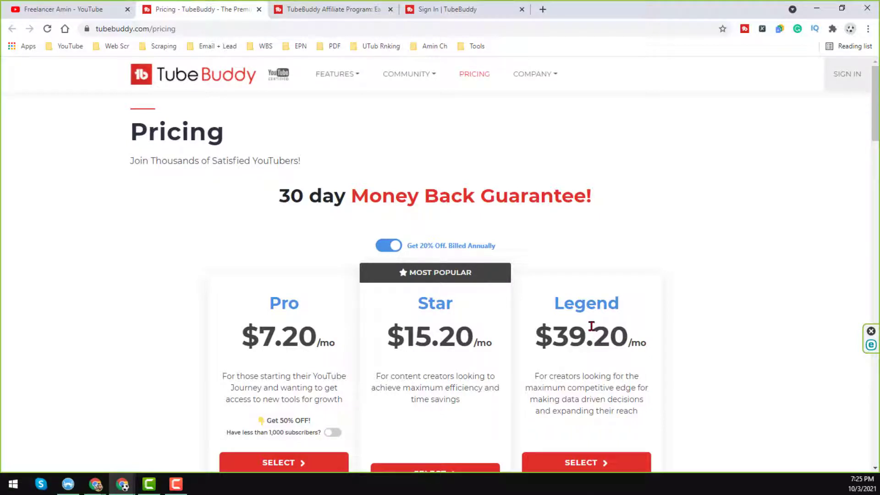
{"action": "mouse_move", "coordinate": [532, 115]}
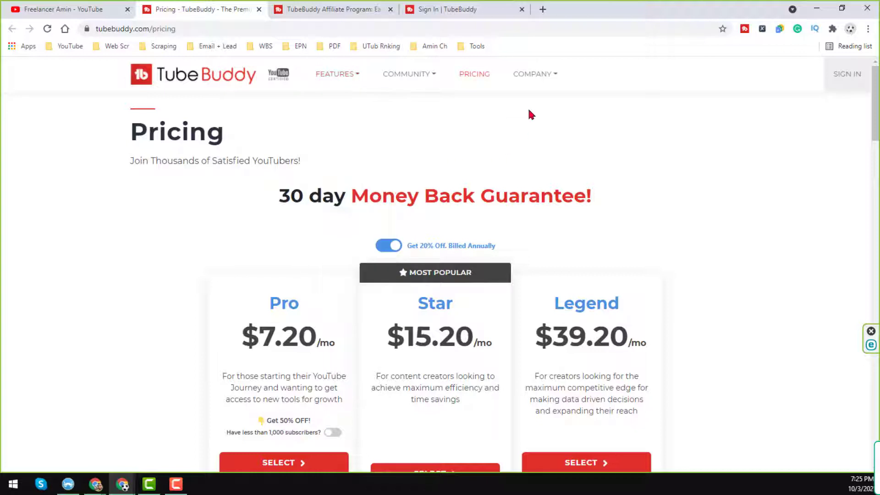
Step: Open Affiliate Program from the COMPANY menu and scroll down to its sign-up section
{"action": "left_click", "coordinate": [532, 73]}
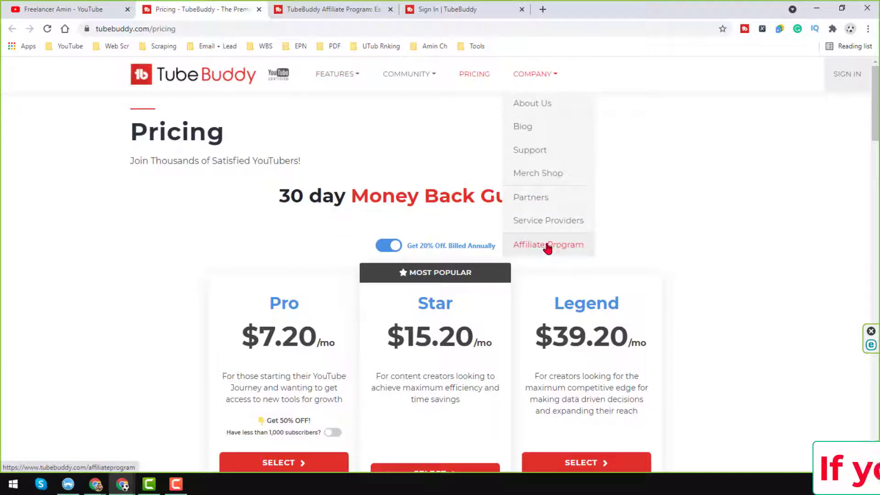
{"action": "left_click", "coordinate": [547, 244]}
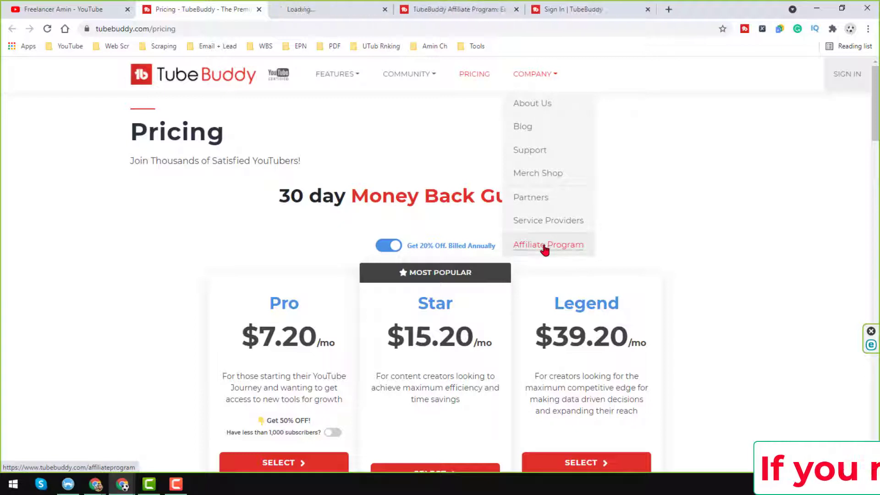
{"action": "left_click", "coordinate": [547, 244]}
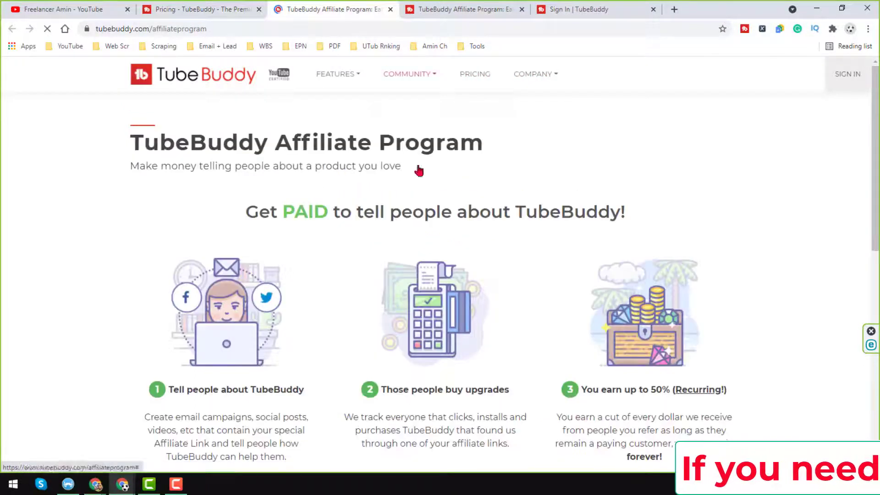
{"action": "scroll", "scroll_direction": "down", "scroll_amount": 3}
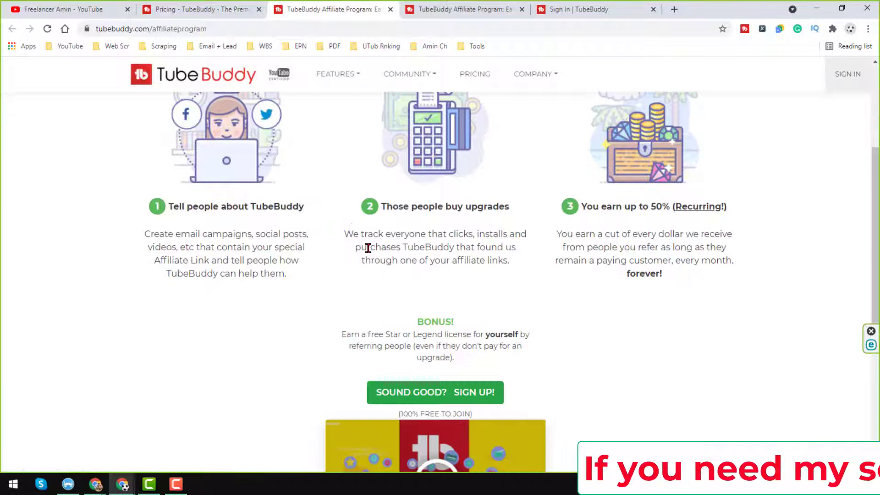
{"action": "scroll", "scroll_direction": "down", "scroll_amount": 3}
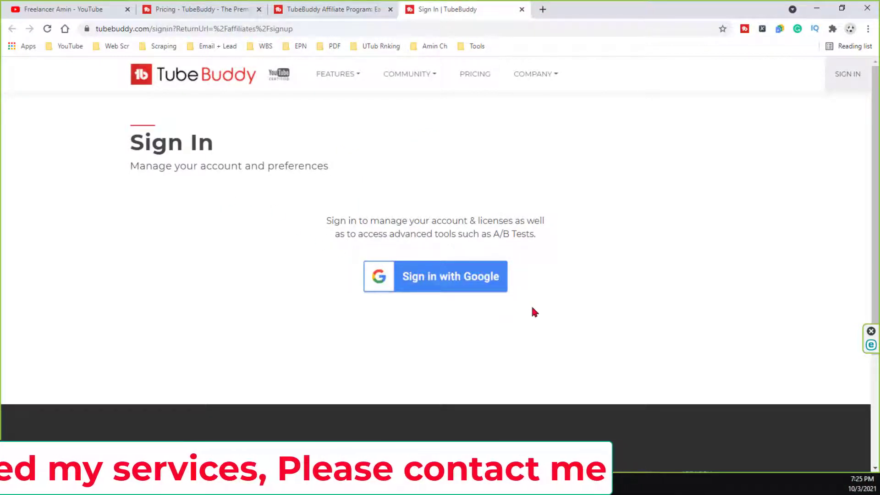
{"action": "mouse_move", "coordinate": [432, 289]}
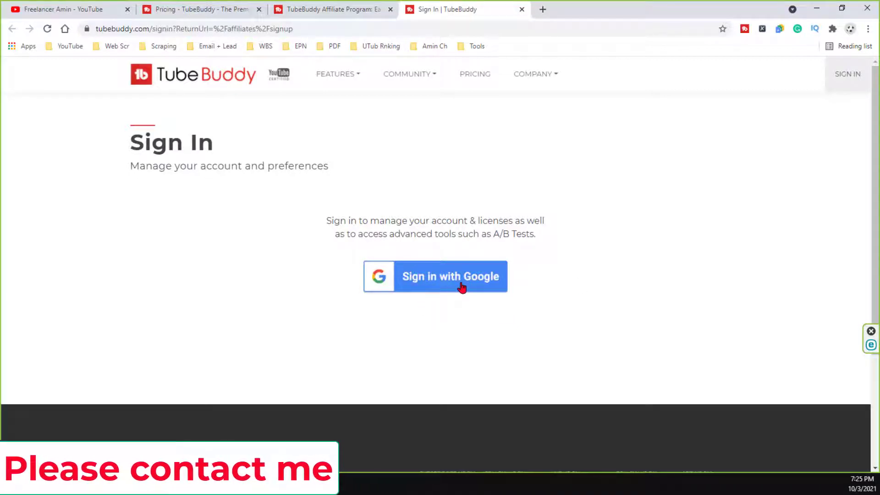
Step: Sign in with the Google account to reach the Affiliate Sign Up form
{"action": "left_click", "coordinate": [435, 275]}
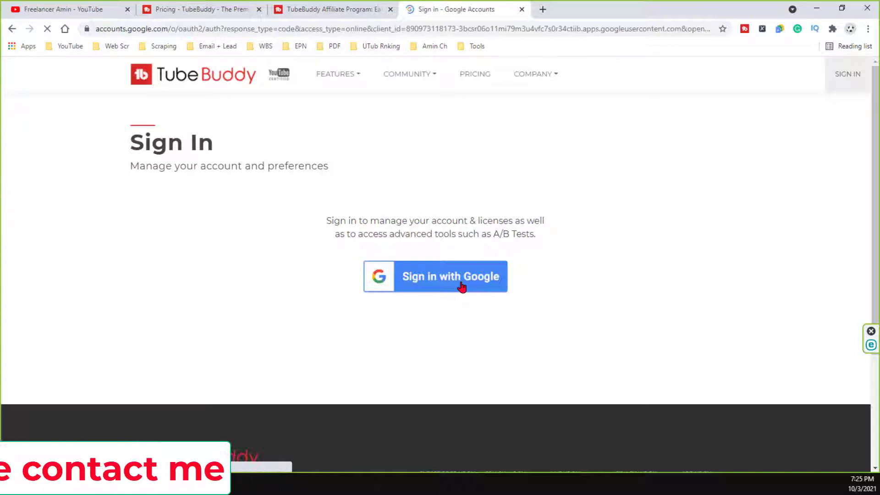
{"action": "left_click", "coordinate": [435, 276]}
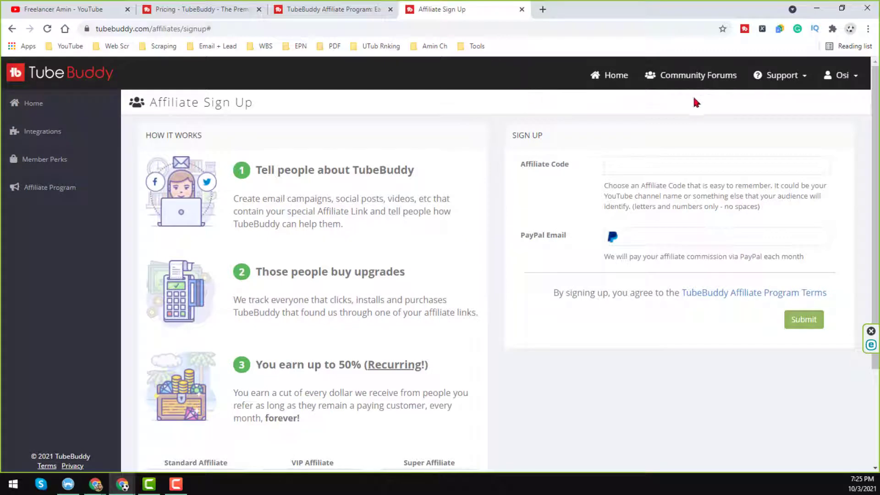
{"action": "mouse_move", "coordinate": [550, 195]}
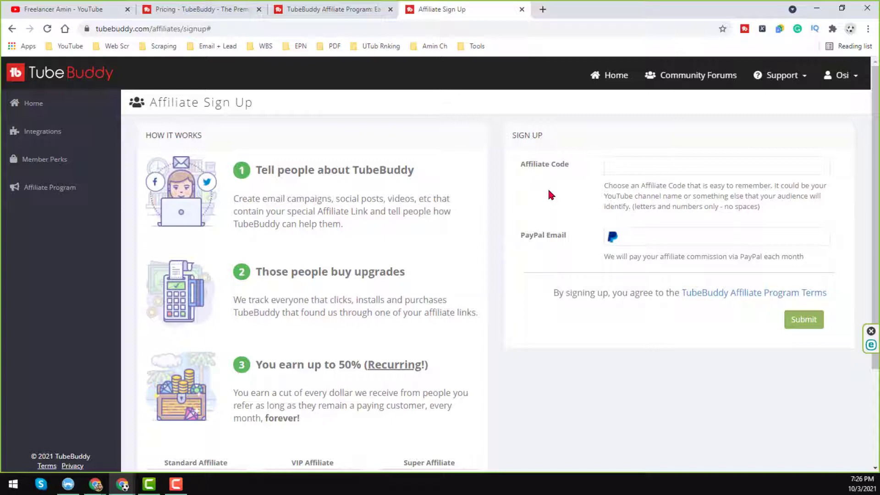
{"action": "mouse_move", "coordinate": [460, 143]}
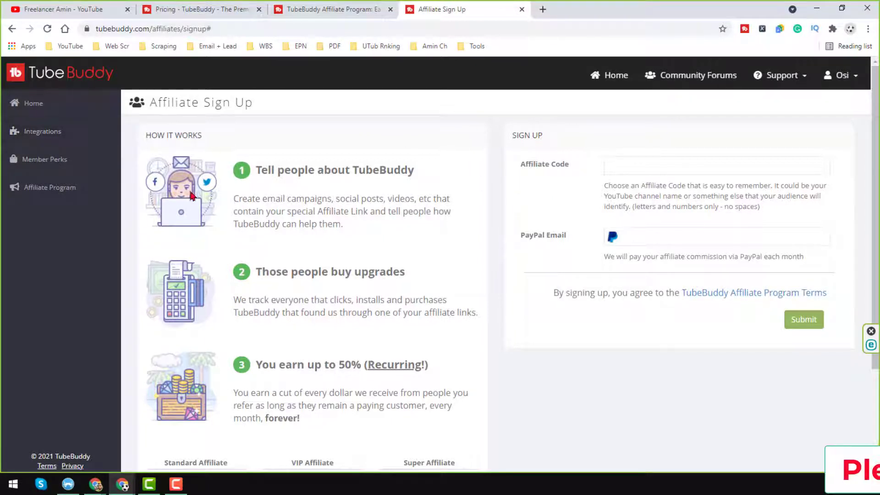
{"action": "left_click", "coordinate": [33, 103]}
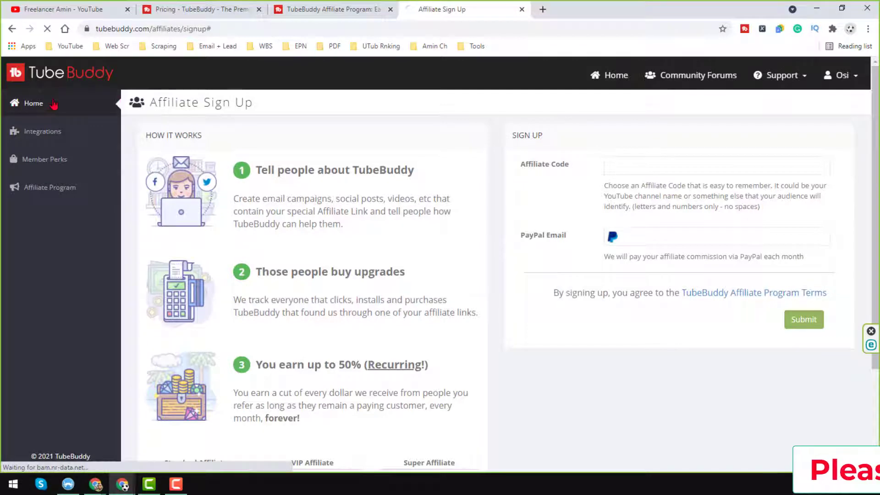
{"action": "left_click", "coordinate": [33, 103]}
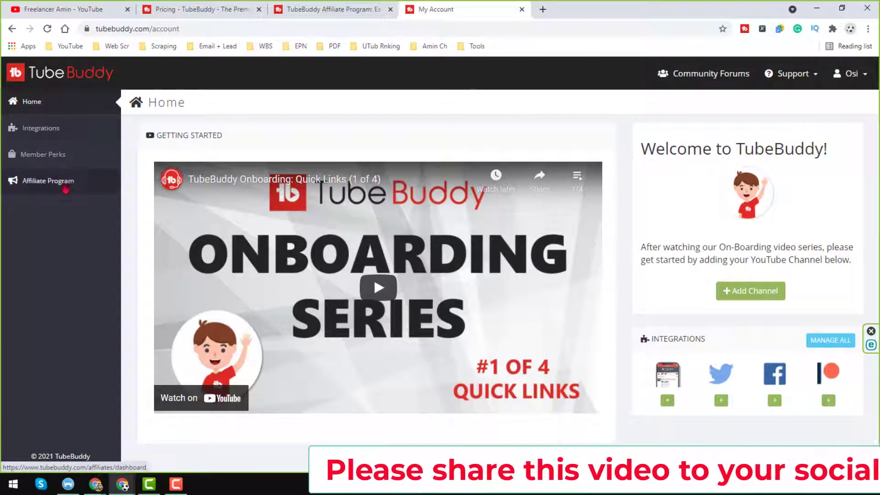
{"action": "left_click", "coordinate": [47, 180]}
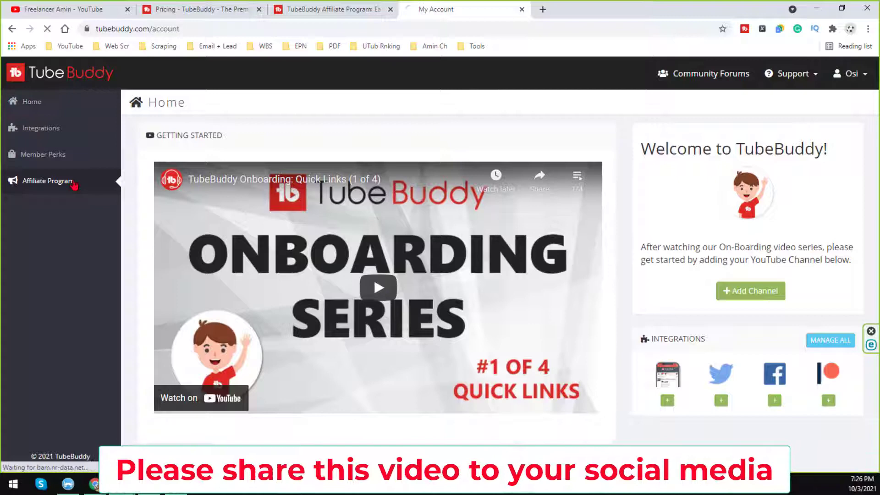
{"action": "left_click", "coordinate": [47, 180]}
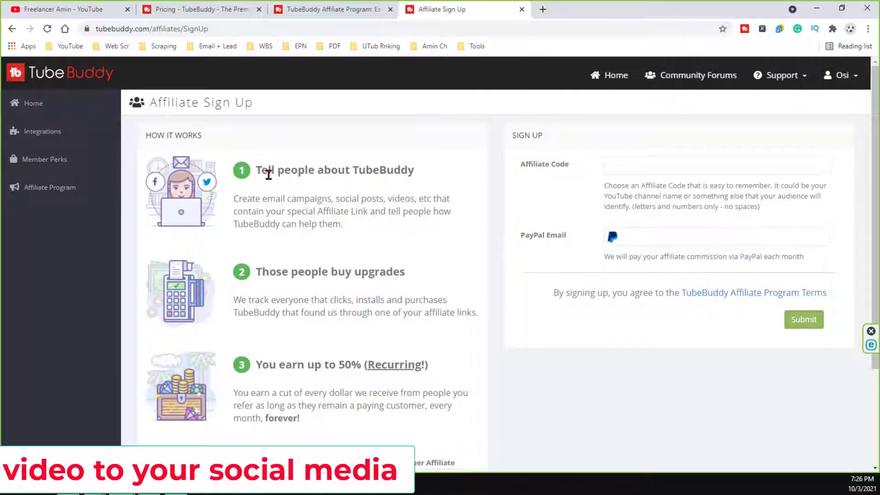
{"action": "scroll", "scroll_direction": "down", "scroll_amount": 3}
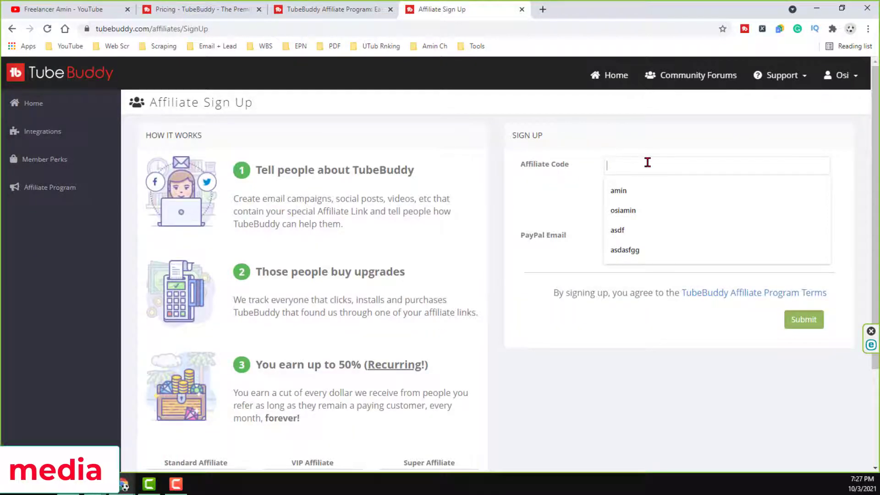
{"action": "type", "text": "asdfgfd"}
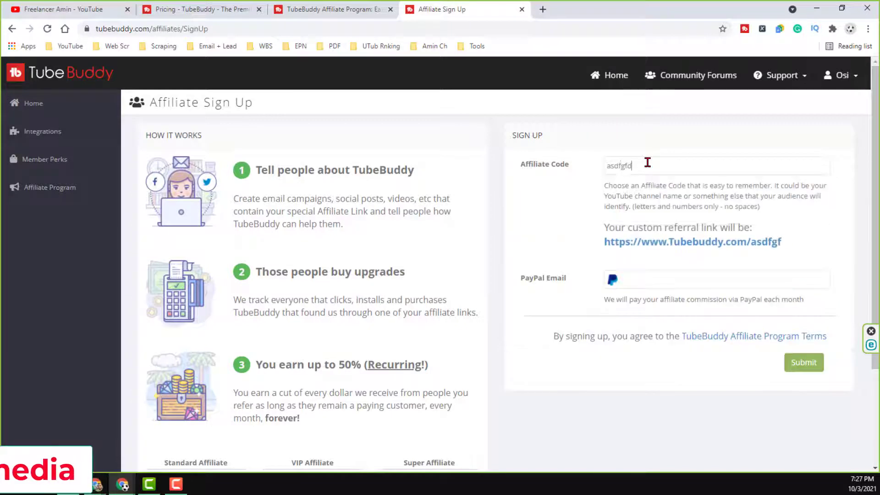
{"action": "type", "text": "fgfdg"}
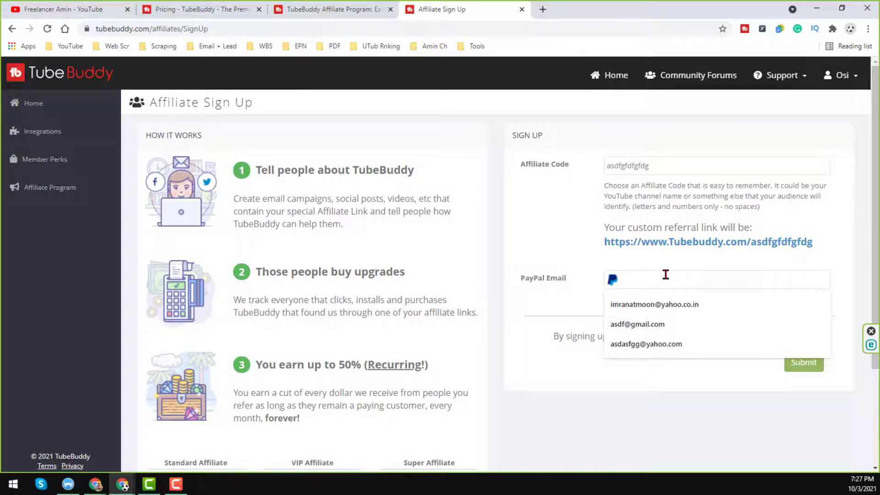
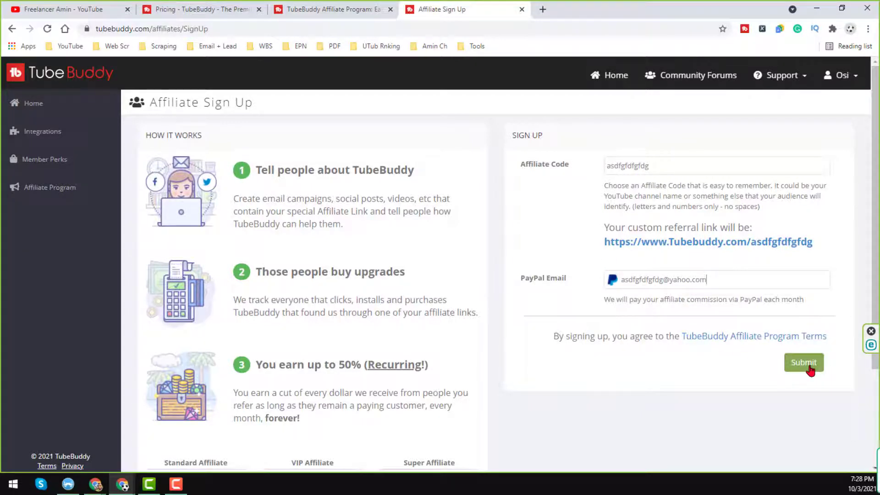
{"action": "left_click", "coordinate": [803, 362]}
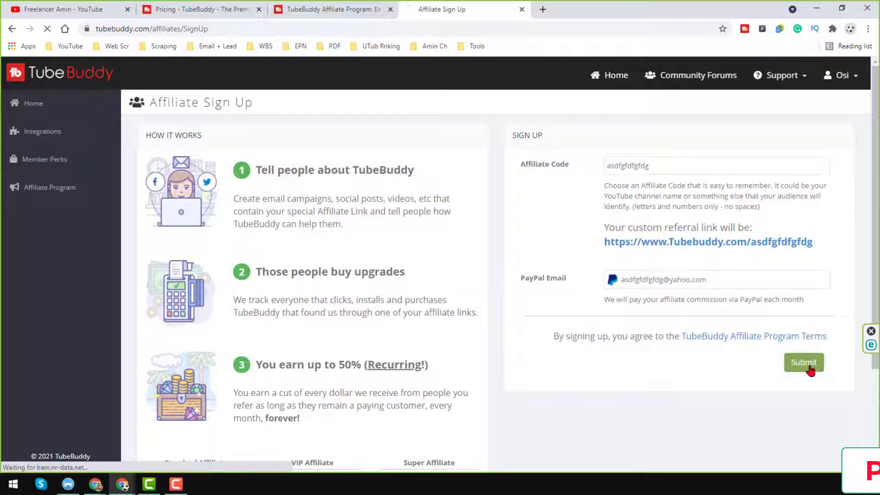
Step: Confirm the submission and scroll the new Affiliate Dashboard showing the referral link and PayPal email
{"action": "left_click", "coordinate": [802, 362]}
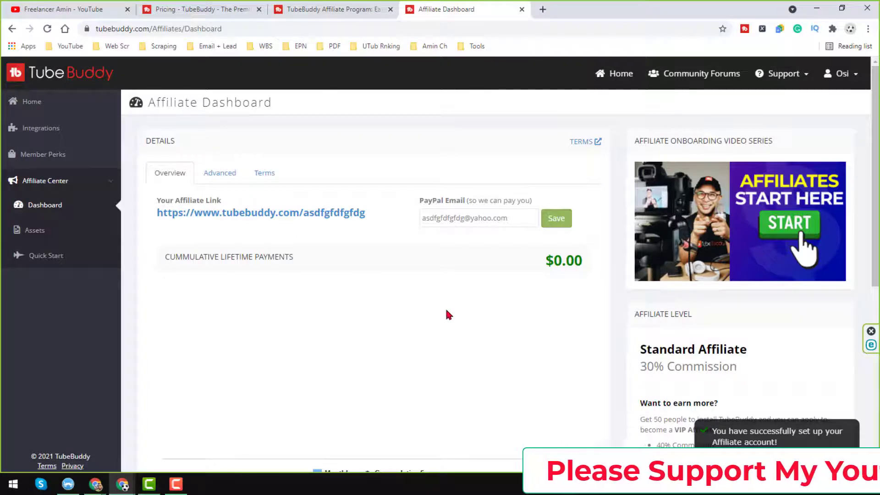
{"action": "scroll", "scroll_direction": "down", "scroll_amount": 3}
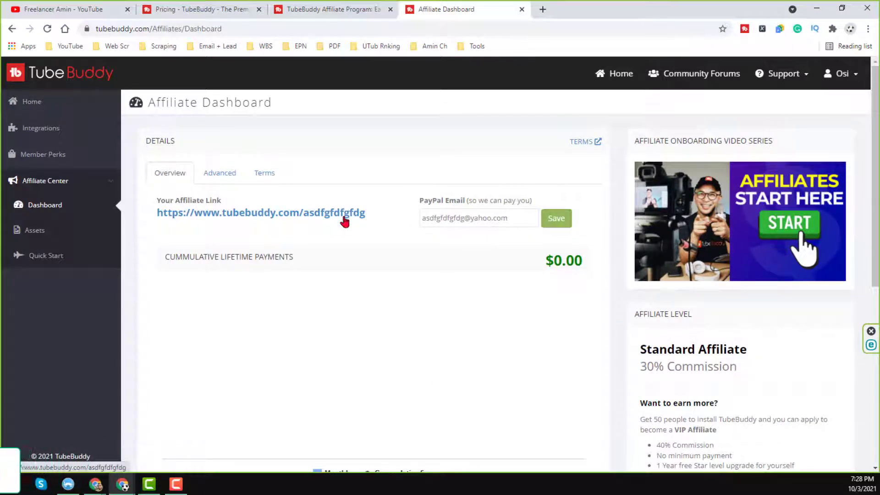
{"action": "mouse_move", "coordinate": [315, 217]}
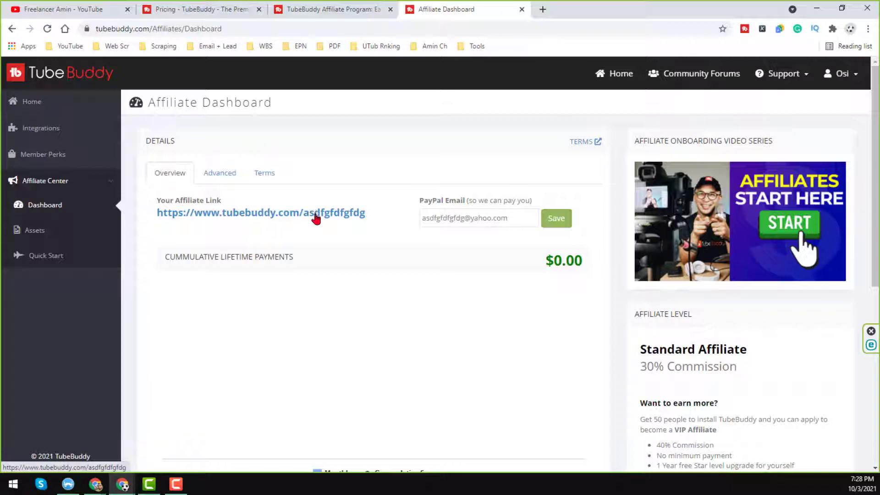
{"action": "mouse_move", "coordinate": [242, 209]}
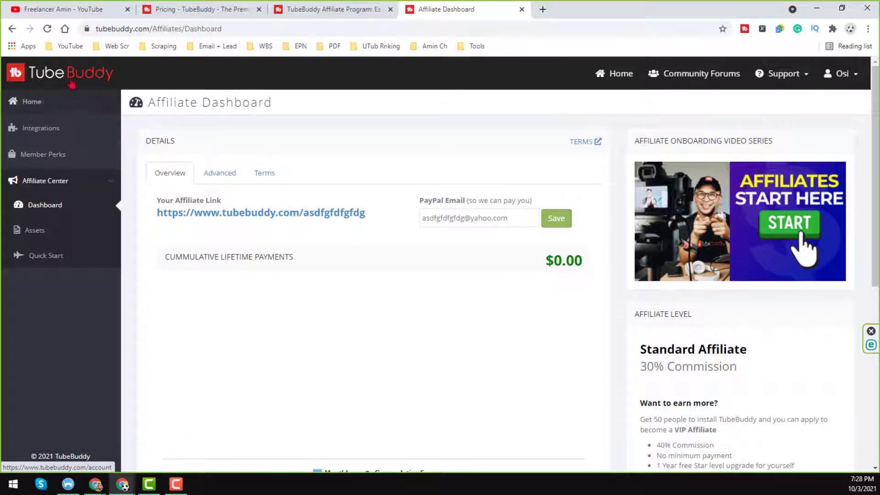
{"action": "scroll", "scroll_direction": "down", "scroll_amount": 3}
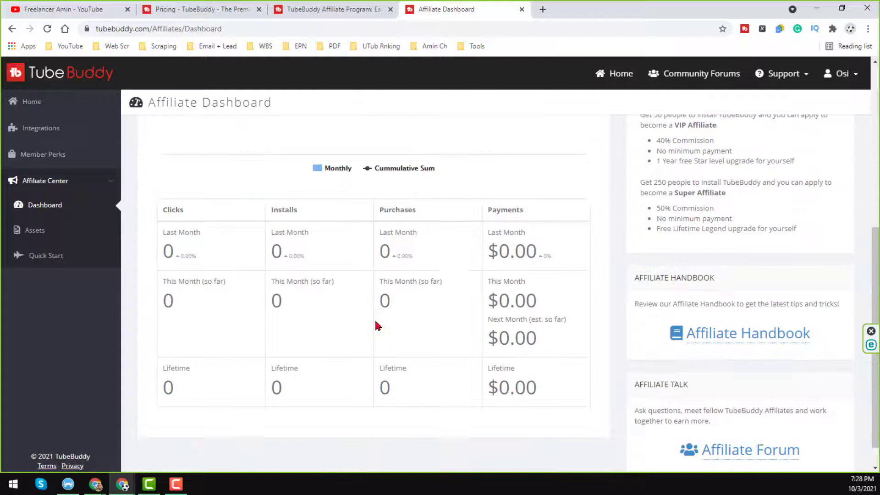
{"action": "scroll", "scroll_direction": "down", "scroll_amount": 3}
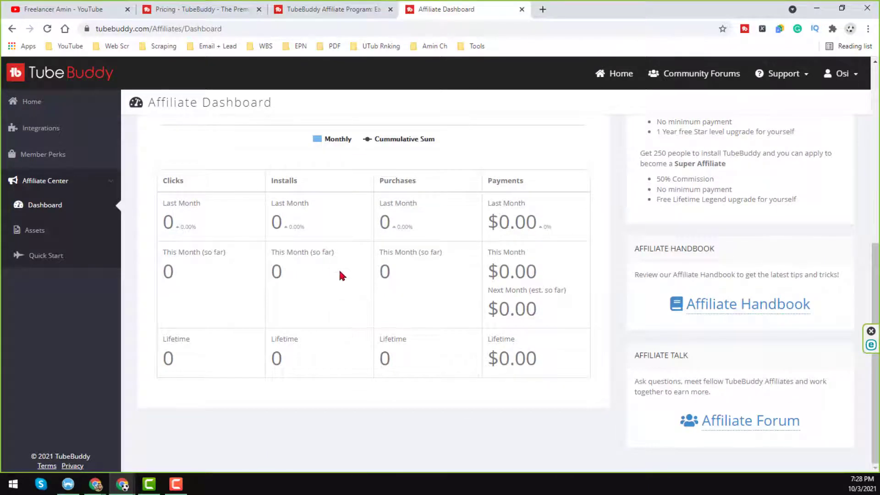
{"action": "mouse_move", "coordinate": [338, 266]}
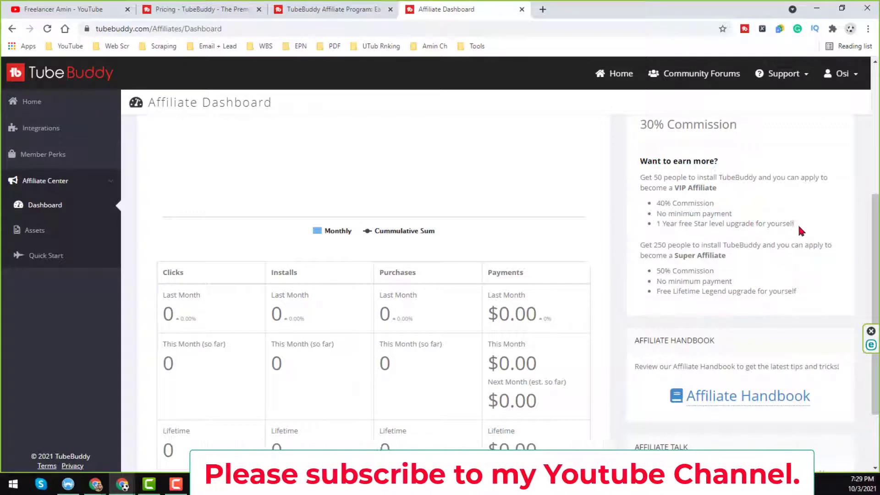
{"action": "scroll", "scroll_direction": "down", "scroll_amount": 3}
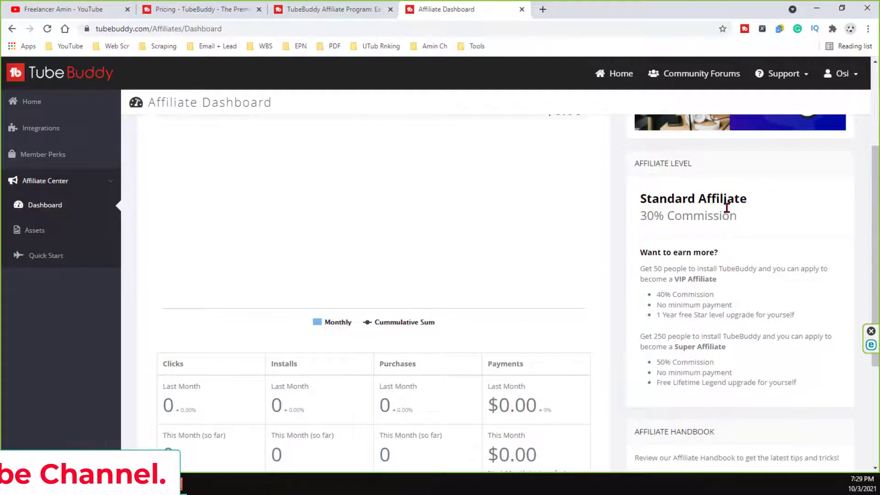
{"action": "scroll", "scroll_direction": "down", "scroll_amount": 3}
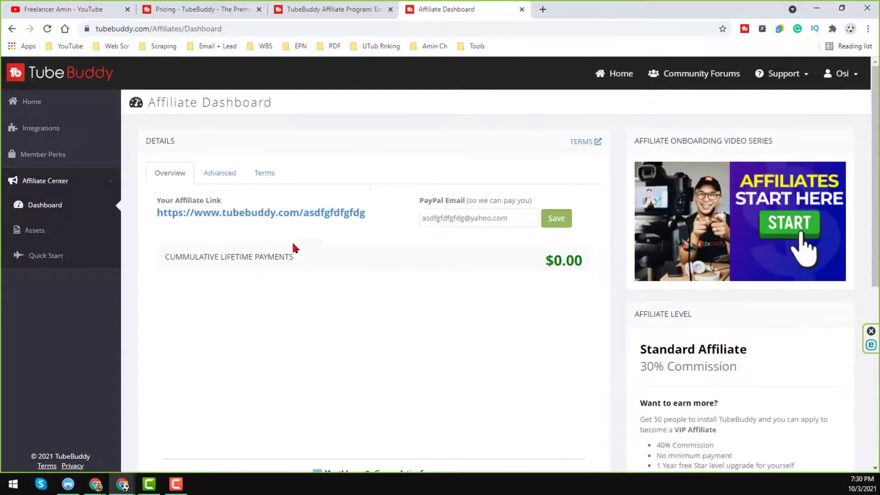
{"action": "mouse_move", "coordinate": [393, 240]}
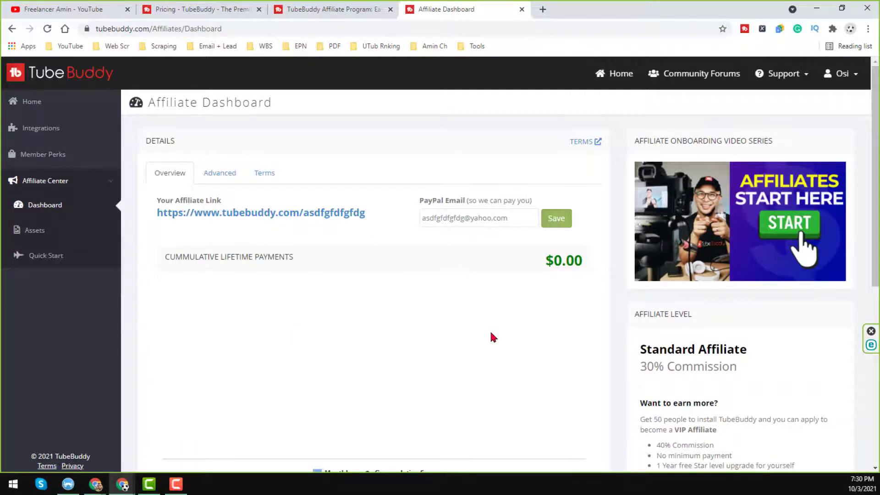
Step: Review the dashboard's Standard Affiliate commission and statistics, then return to the YouTube channel's Videos tab
{"action": "scroll", "scroll_direction": "down", "scroll_amount": 3}
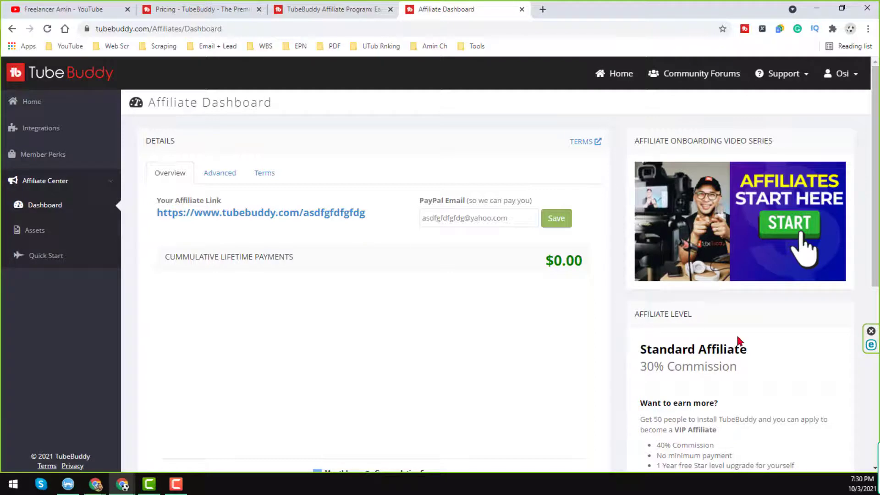
{"action": "scroll", "scroll_direction": "down", "scroll_amount": 3}
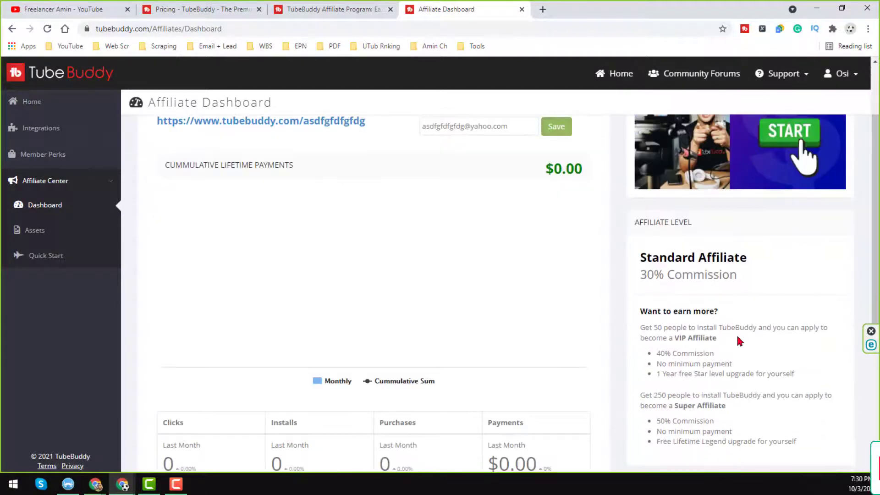
{"action": "scroll", "scroll_direction": "down", "scroll_amount": 3}
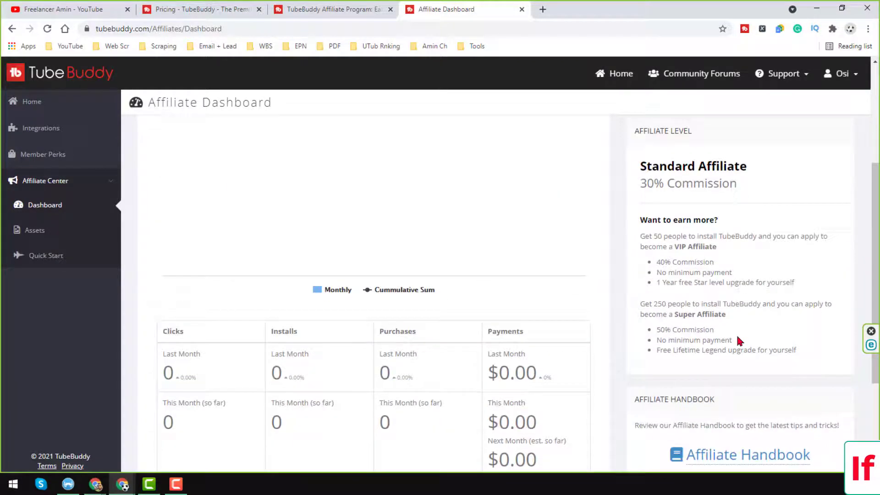
{"action": "scroll", "scroll_direction": "down", "scroll_amount": 3}
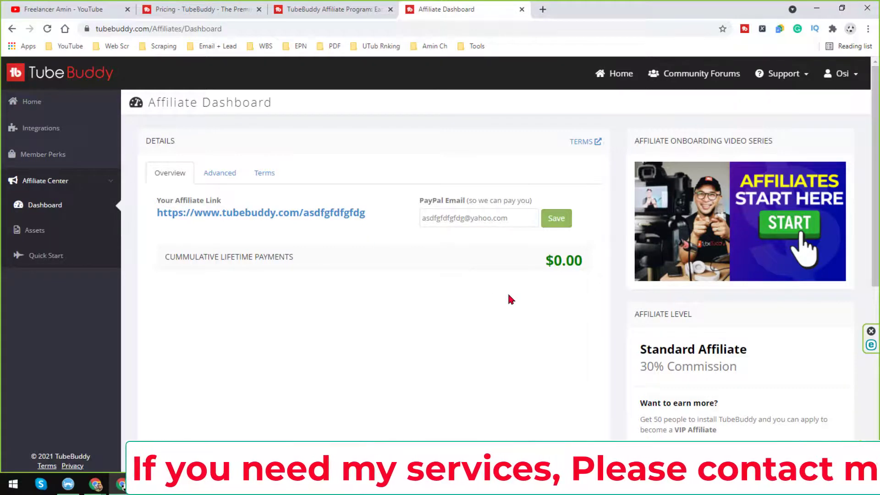
{"action": "scroll", "scroll_direction": "down", "scroll_amount": 3}
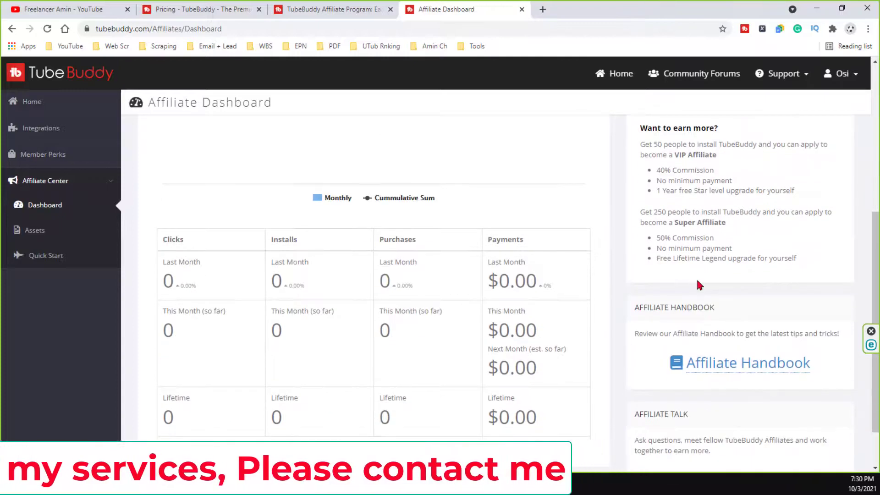
{"action": "scroll", "scroll_direction": "down", "scroll_amount": 3}
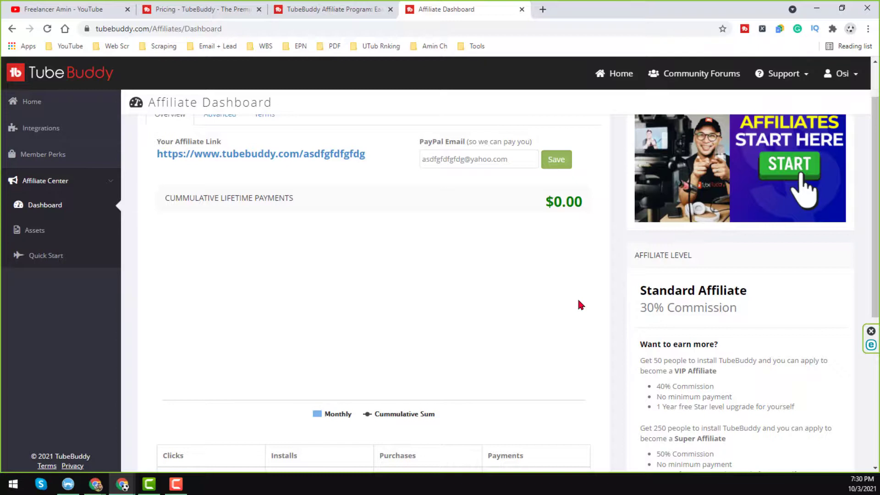
{"action": "mouse_move", "coordinate": [676, 302]}
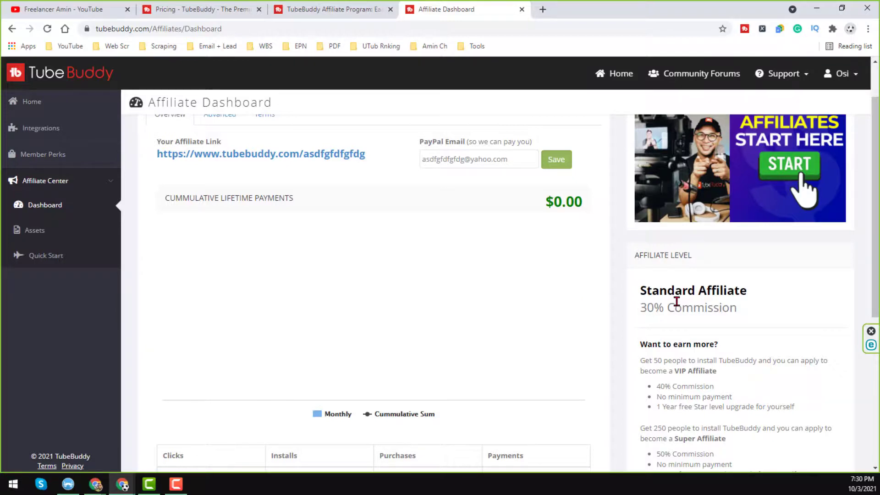
{"action": "scroll", "scroll_direction": "down", "scroll_amount": 3}
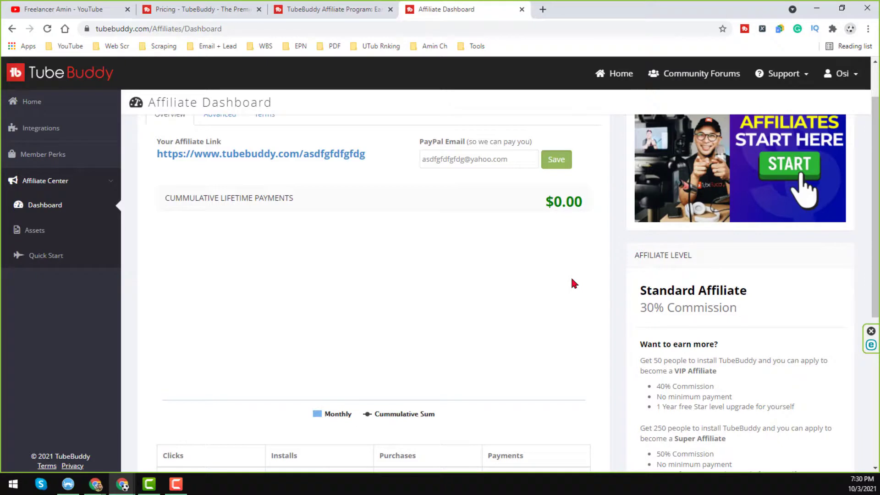
{"action": "mouse_move", "coordinate": [652, 282]}
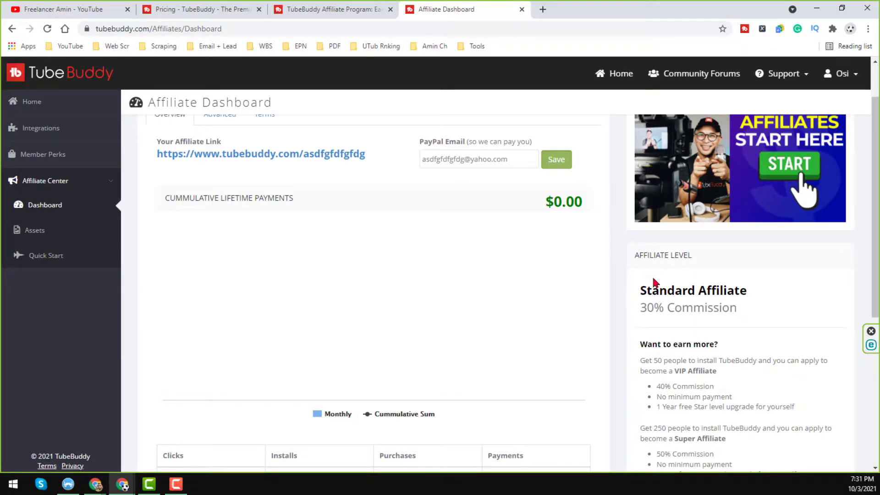
{"action": "mouse_move", "coordinate": [704, 308]}
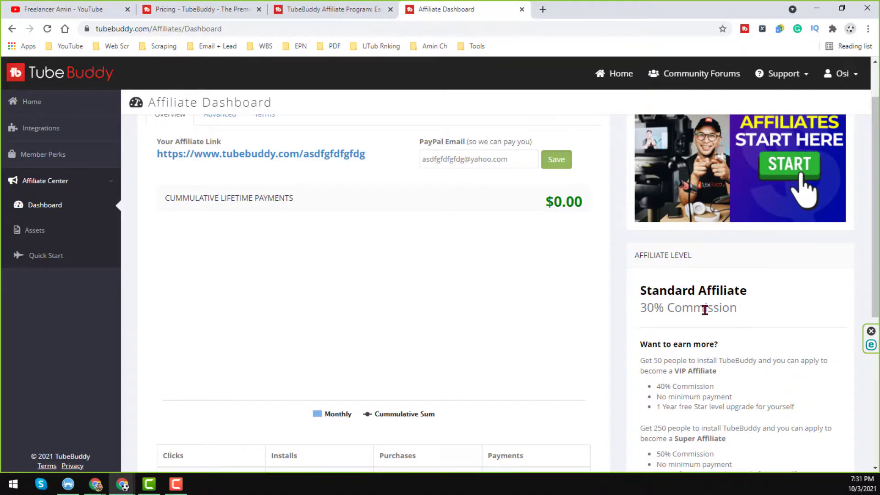
{"action": "scroll", "scroll_direction": "down", "scroll_amount": 3}
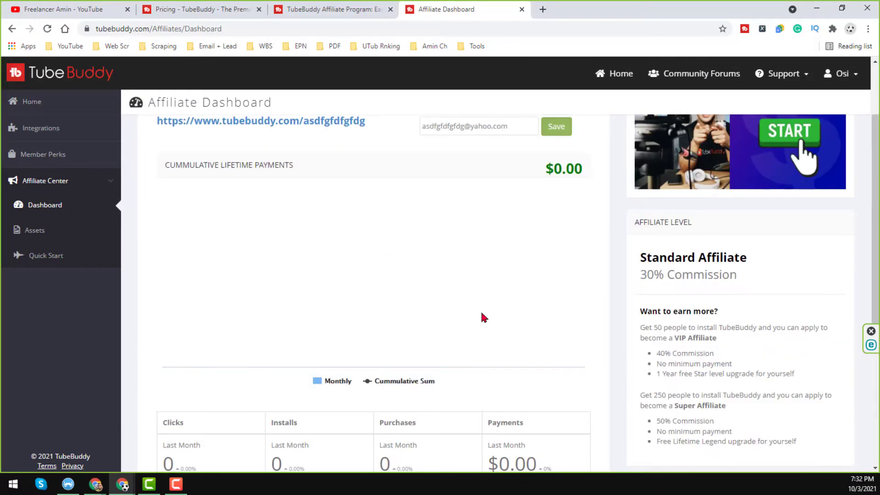
{"action": "scroll", "scroll_direction": "down", "scroll_amount": 3}
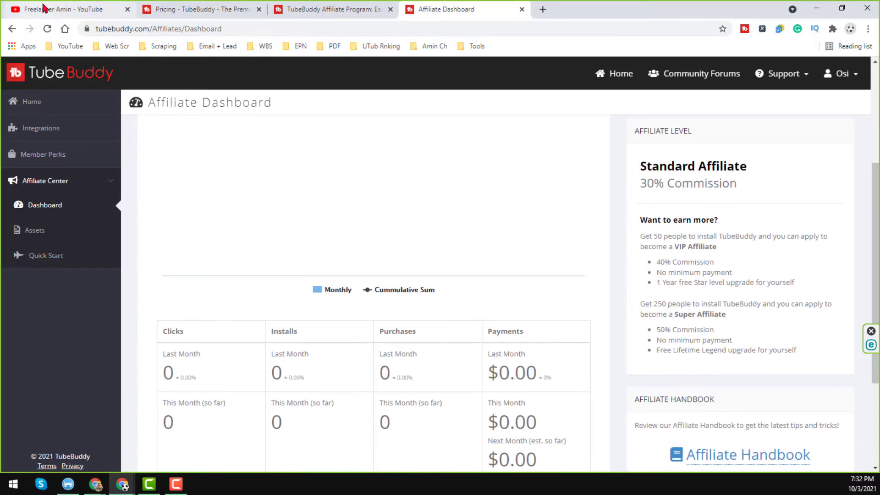
{"action": "left_click", "coordinate": [64, 9]}
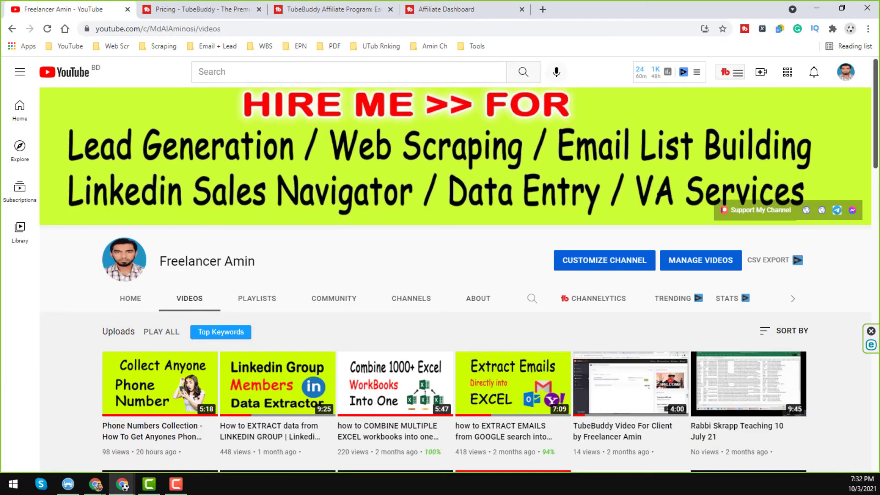